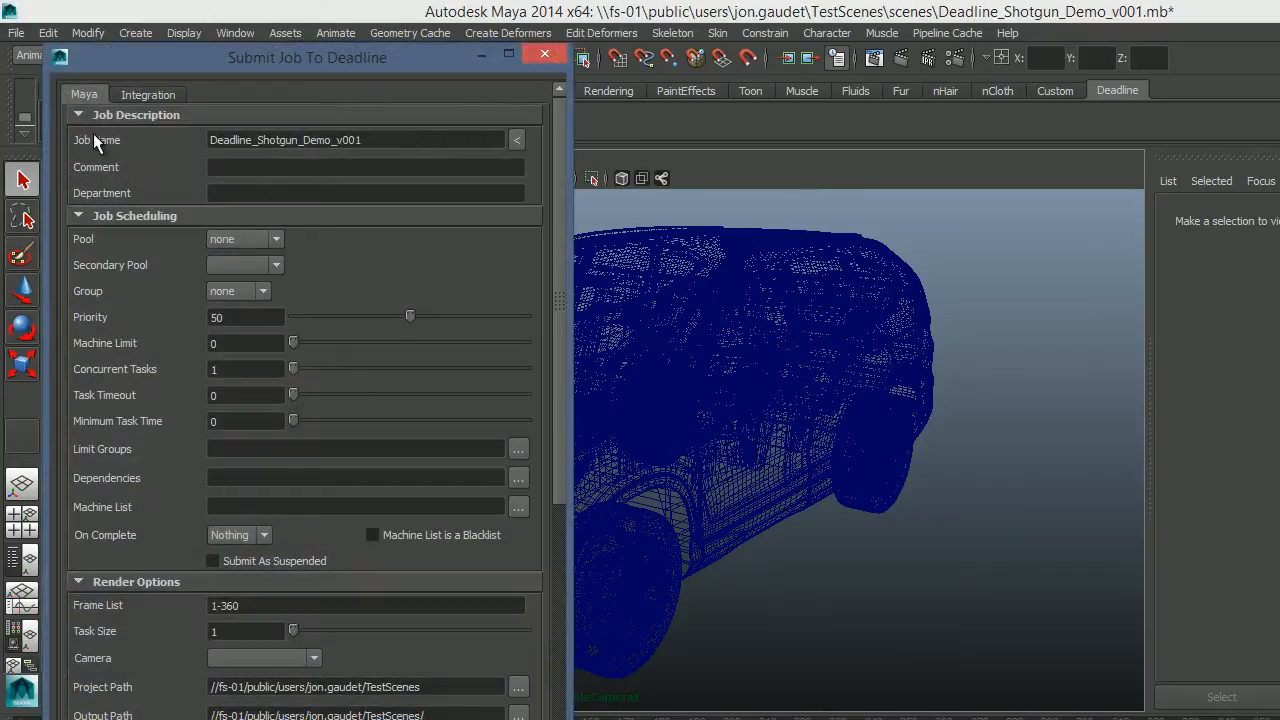
- Show the Integration options of the Submit Job To Deadline dialog, with Shotgun as project management
{"action": "left_click", "coordinate": [148, 94]}
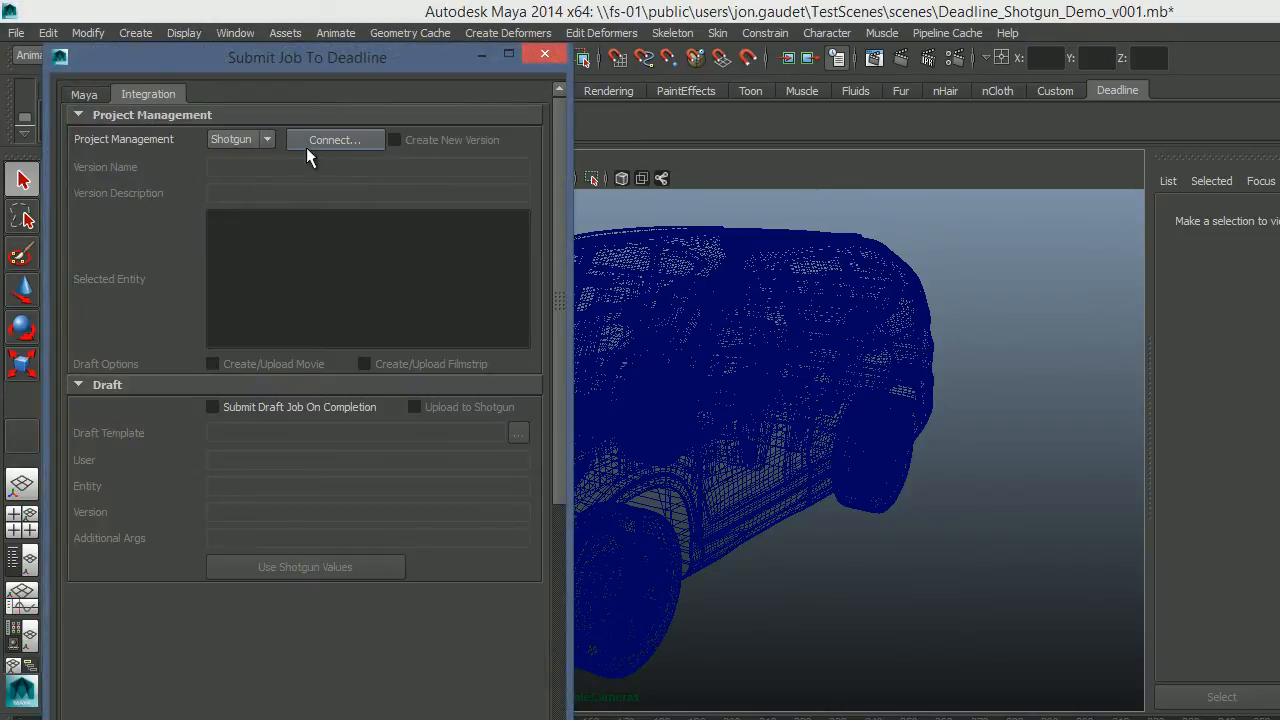
- Connect to Shotgun, pick the Honda CRV demo task and name the version 'Siggraph Demo v001'
{"action": "left_click", "coordinate": [336, 140]}
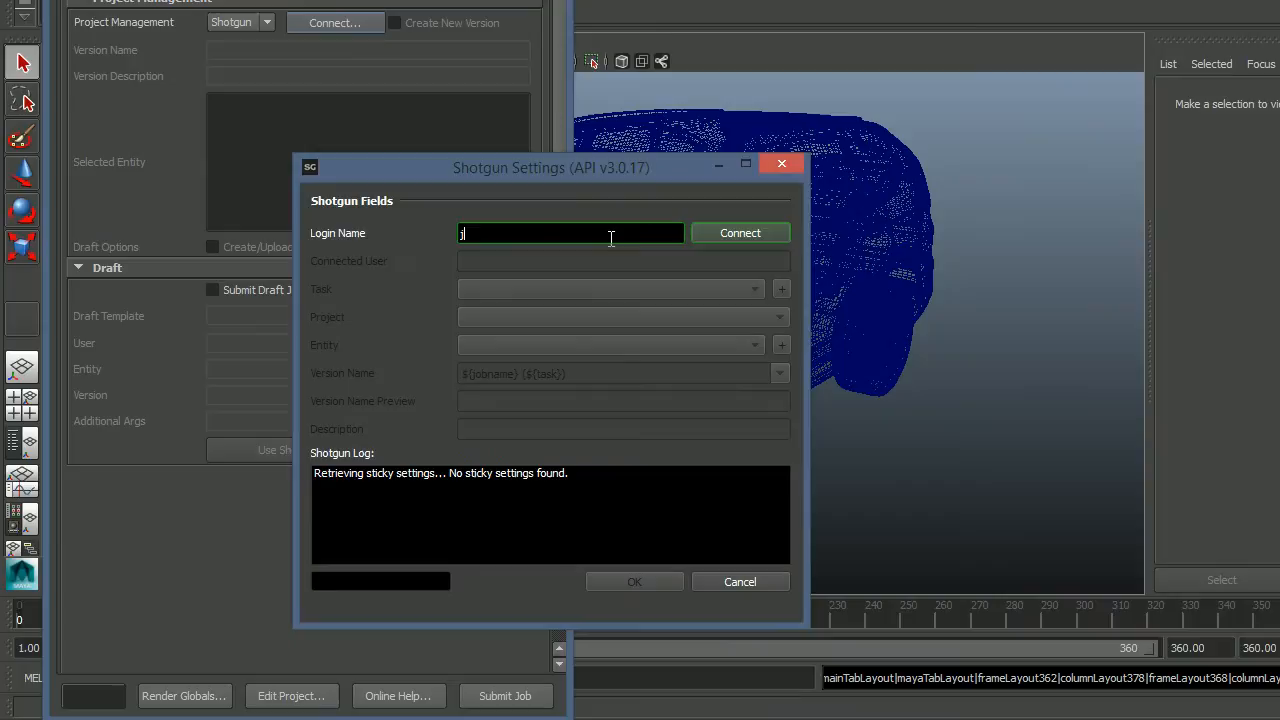
{"action": "left_click", "coordinate": [740, 232]}
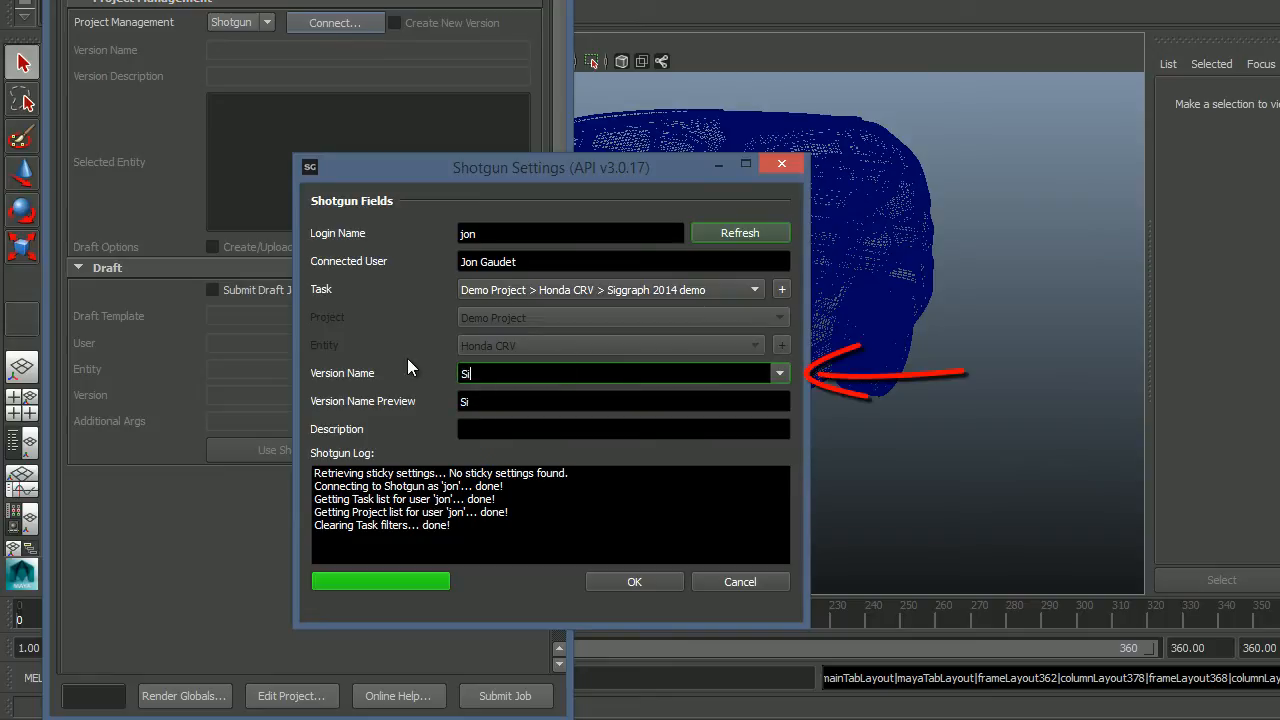
{"action": "type", "text": "Siggraph Demo v001"}
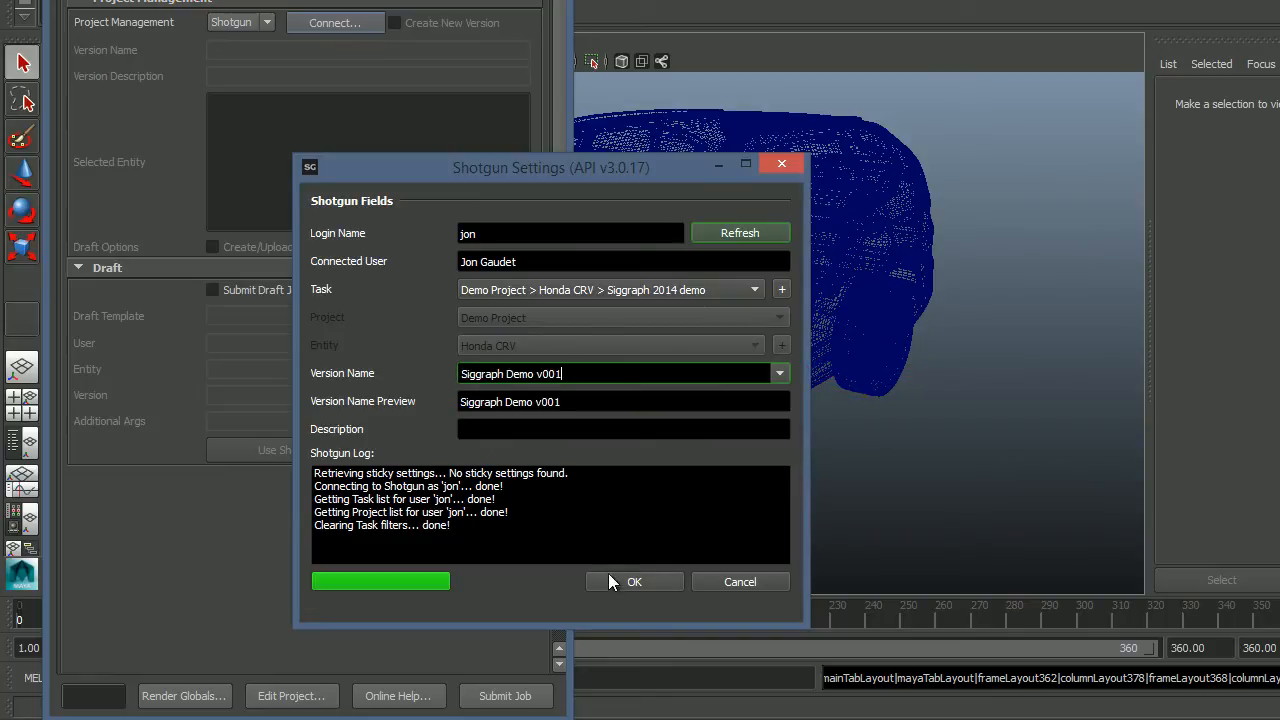
{"action": "left_click", "coordinate": [634, 580]}
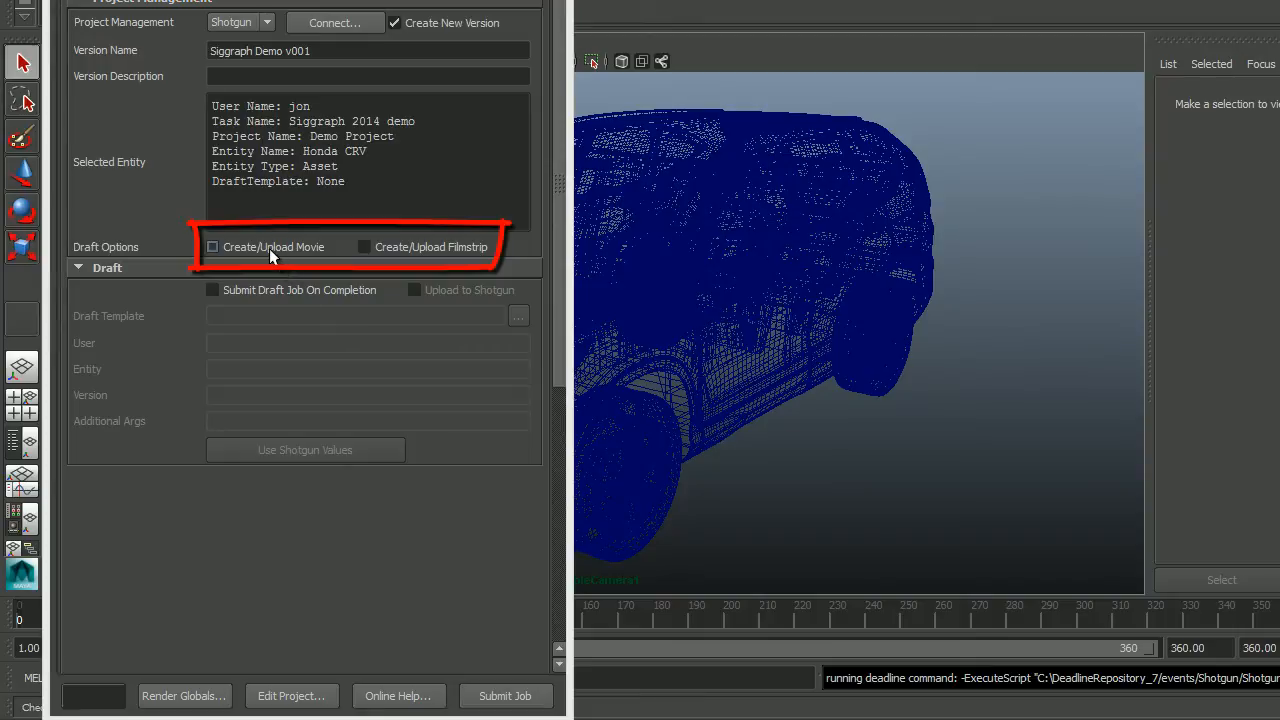
- Enable Create/Upload Movie under Draft Options so a review movie is uploaded to the version
{"action": "left_click", "coordinate": [212, 248]}
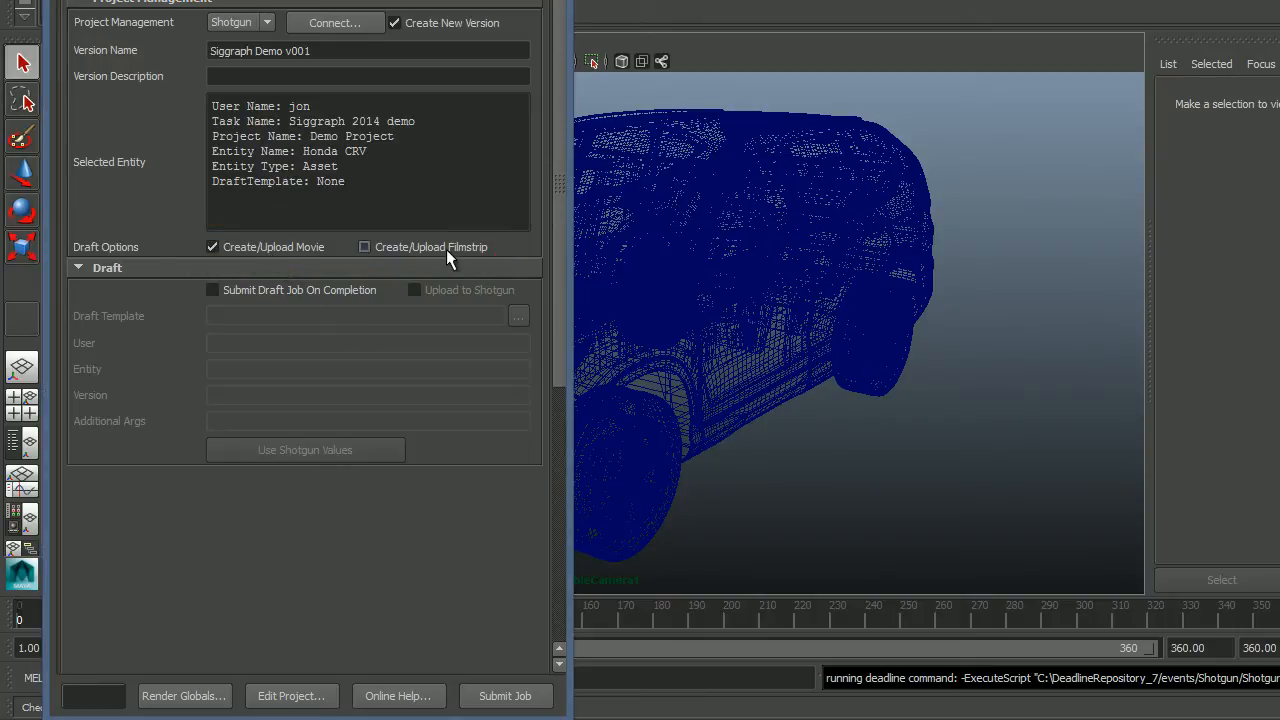
{"action": "left_click", "coordinate": [364, 248]}
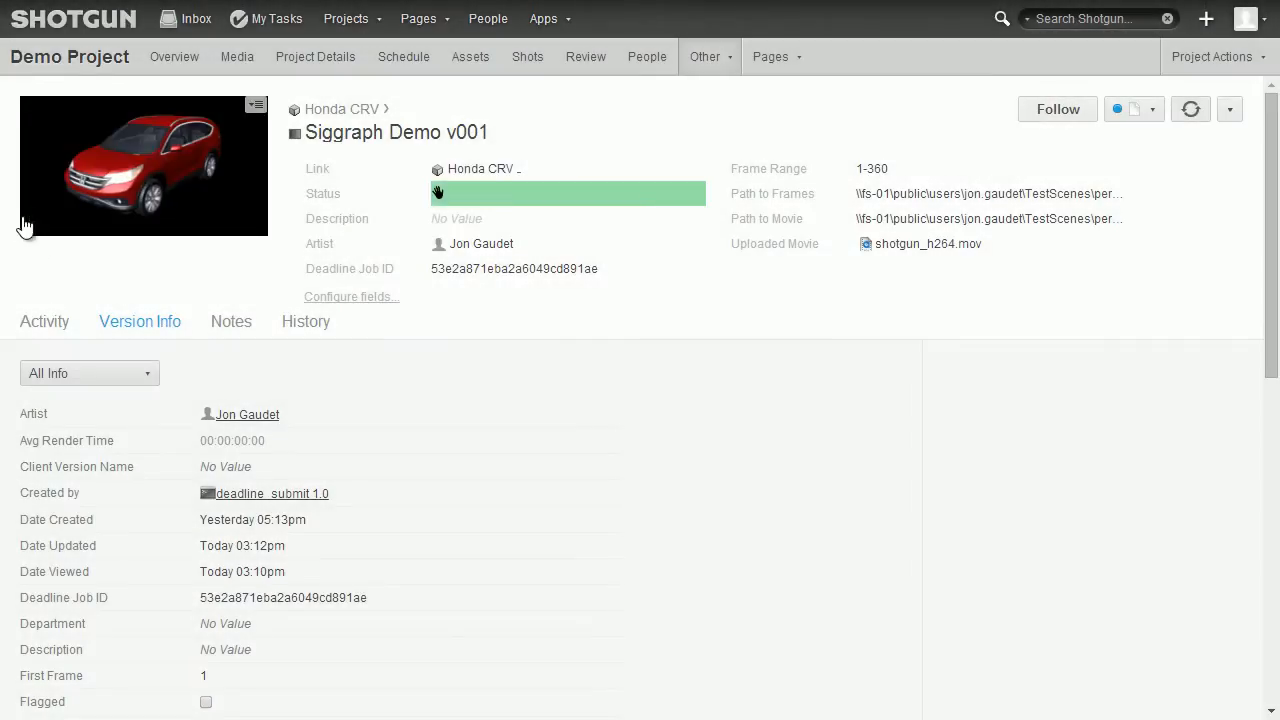
{"action": "mouse_move", "coordinate": [172, 182]}
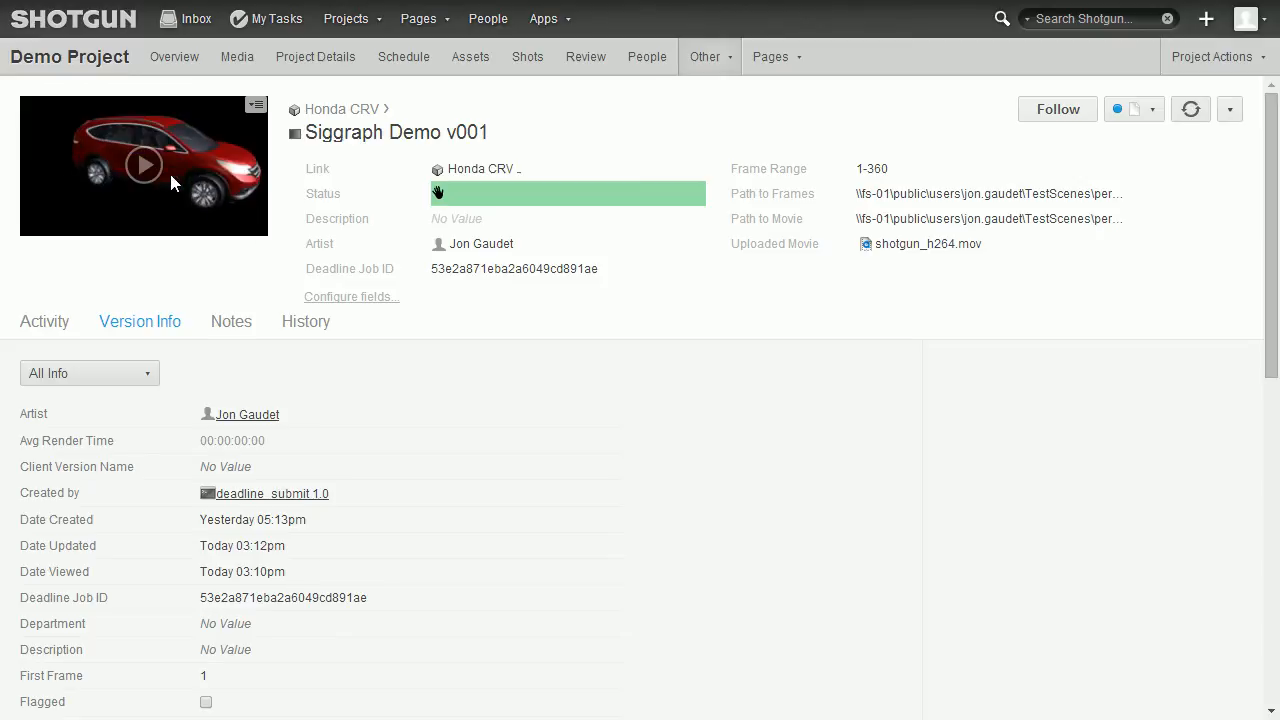
- Play the review movie uploaded to the Siggraph Demo v001 version in Shotgun
{"action": "left_click", "coordinate": [144, 164]}
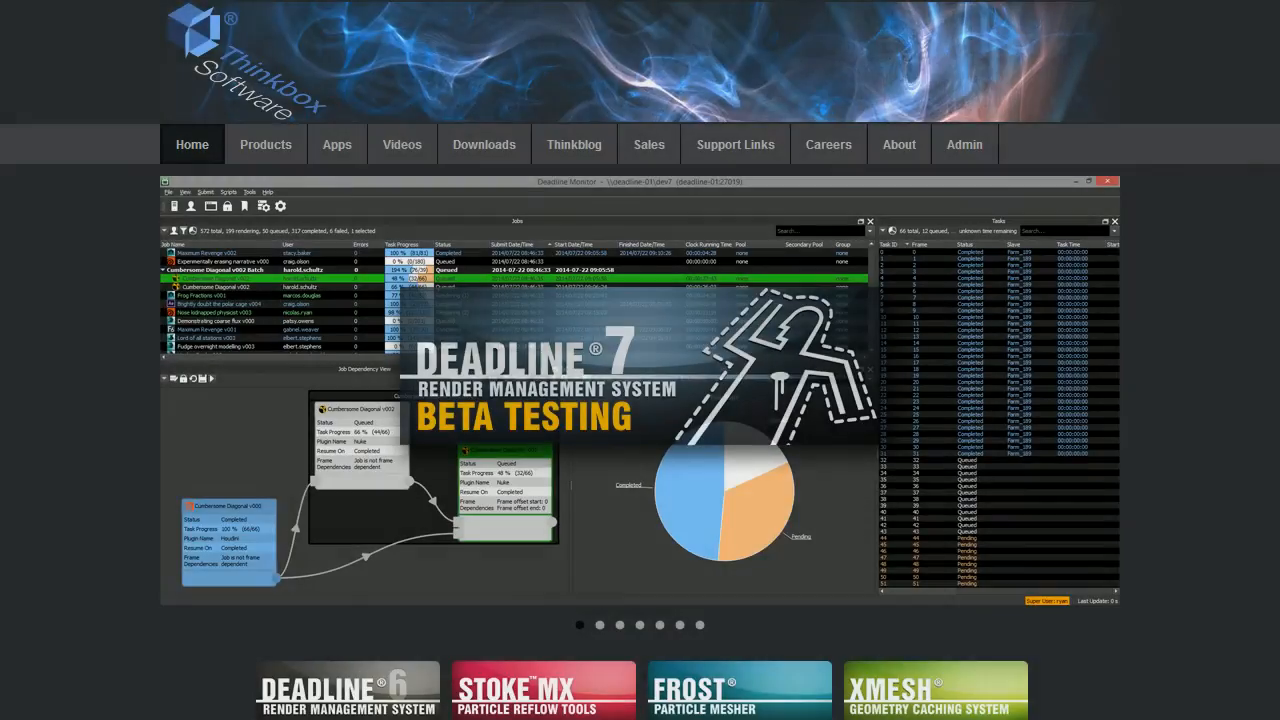
{"action": "scroll", "scroll_direction": "down", "scroll_amount": 3}
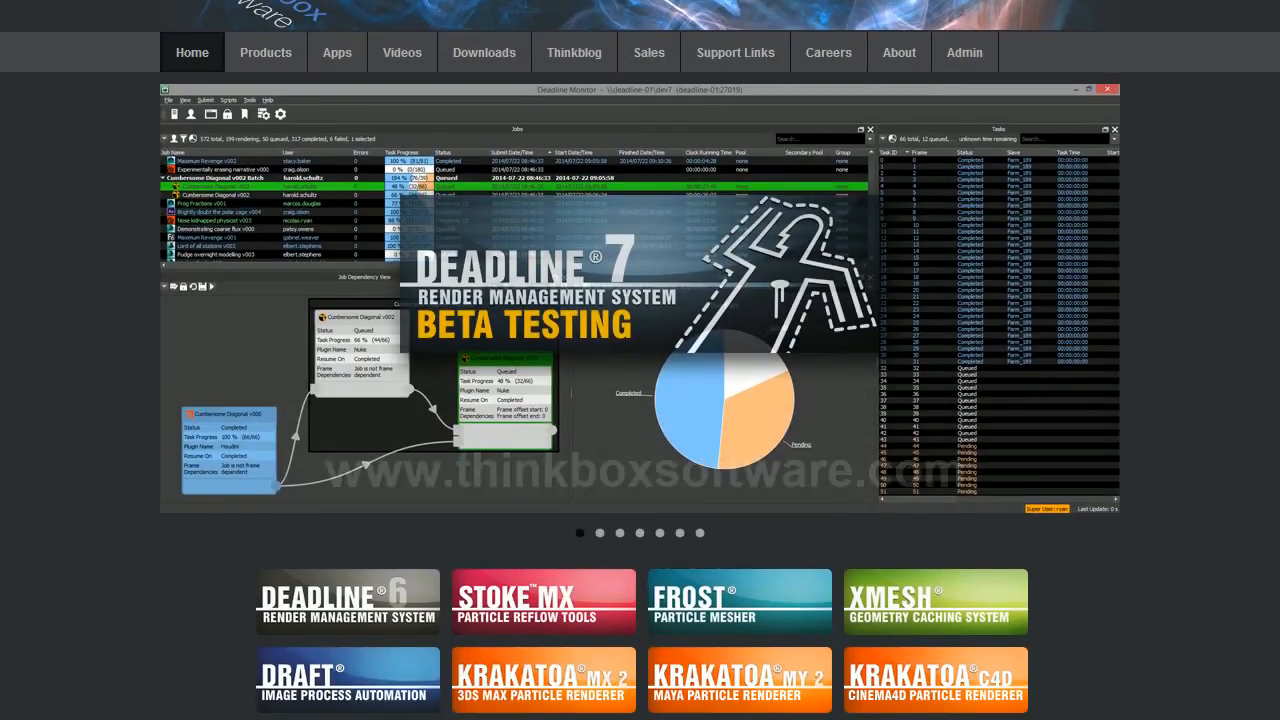